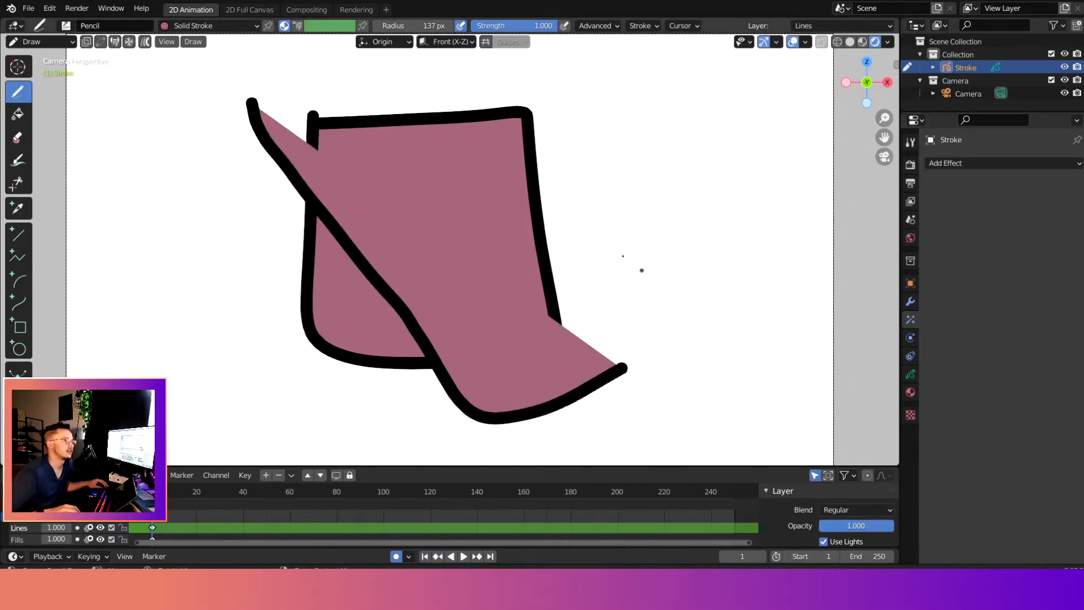
# Clear the old strokes in Edit Mode and add a new material with a tan fill
pyautogui.click(33, 40)
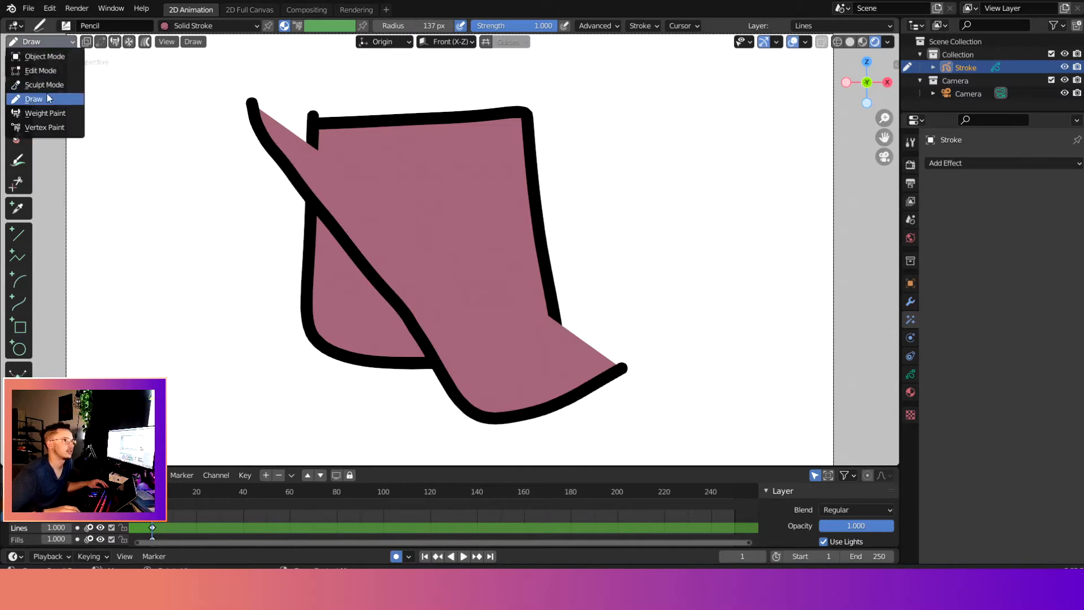
pyautogui.click(39, 70)
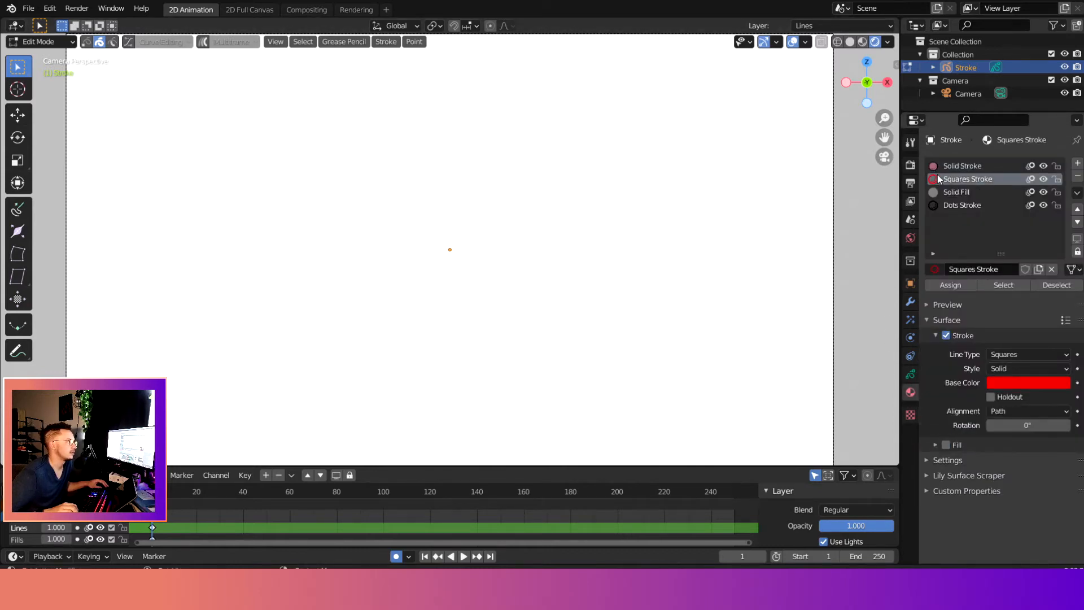
pyautogui.click(961, 165)
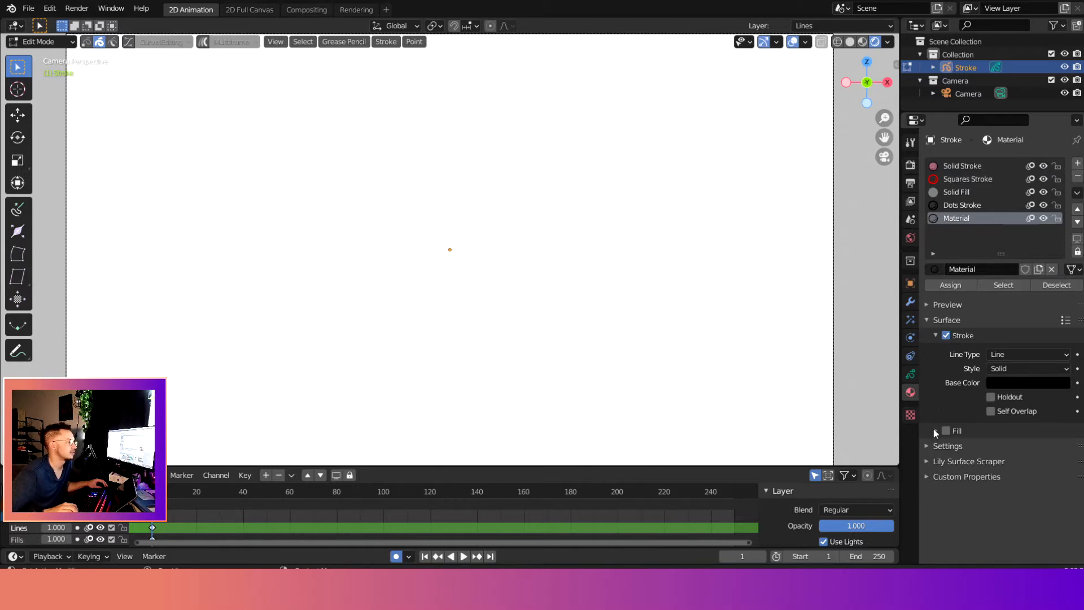
pyautogui.click(946, 430)
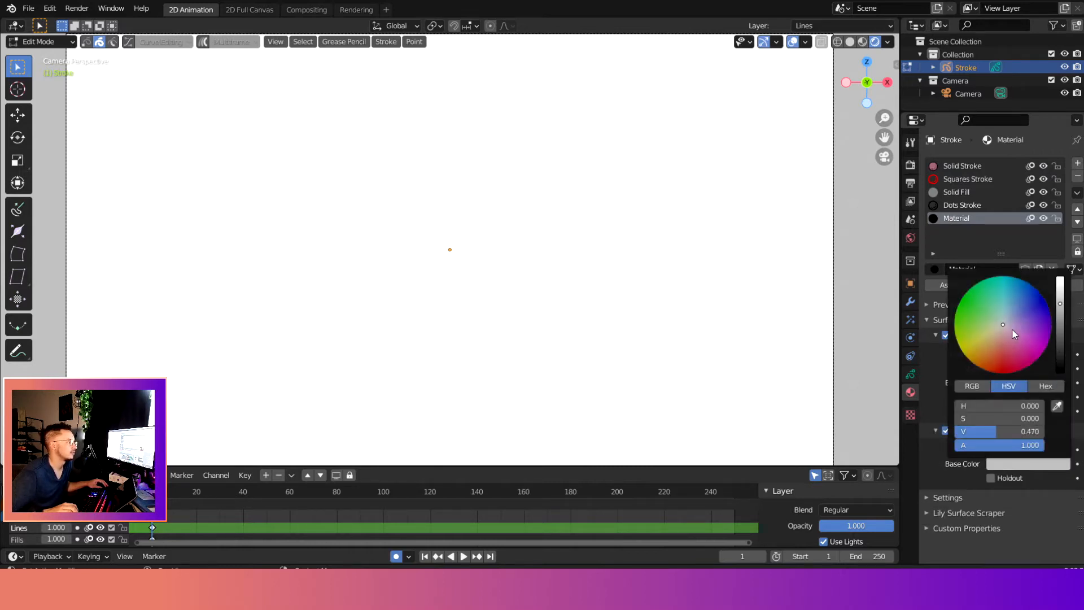
pyautogui.click(995, 345)
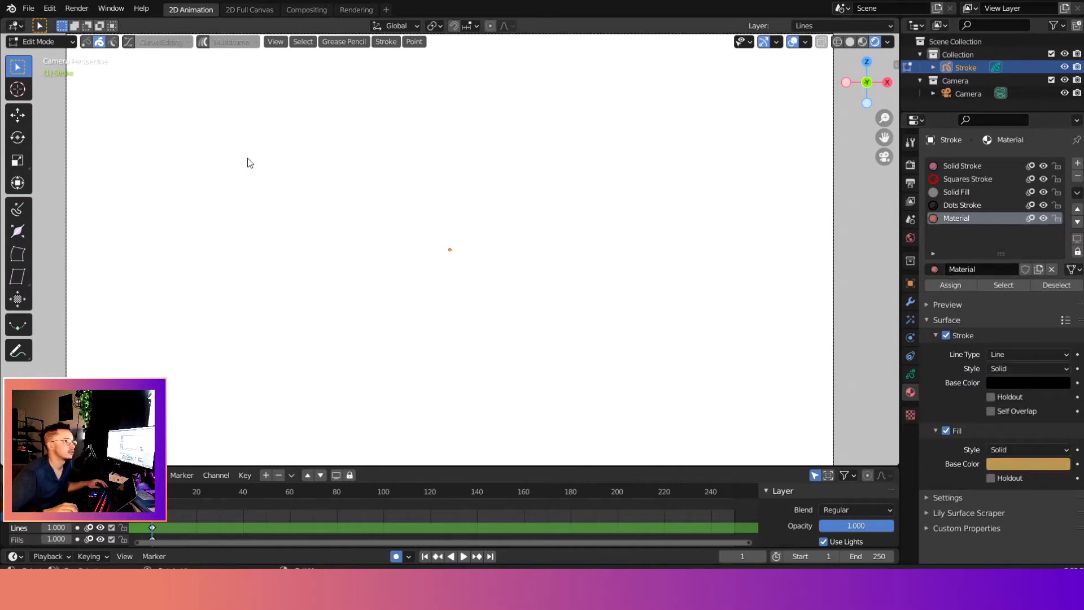
pyautogui.click(40, 41)
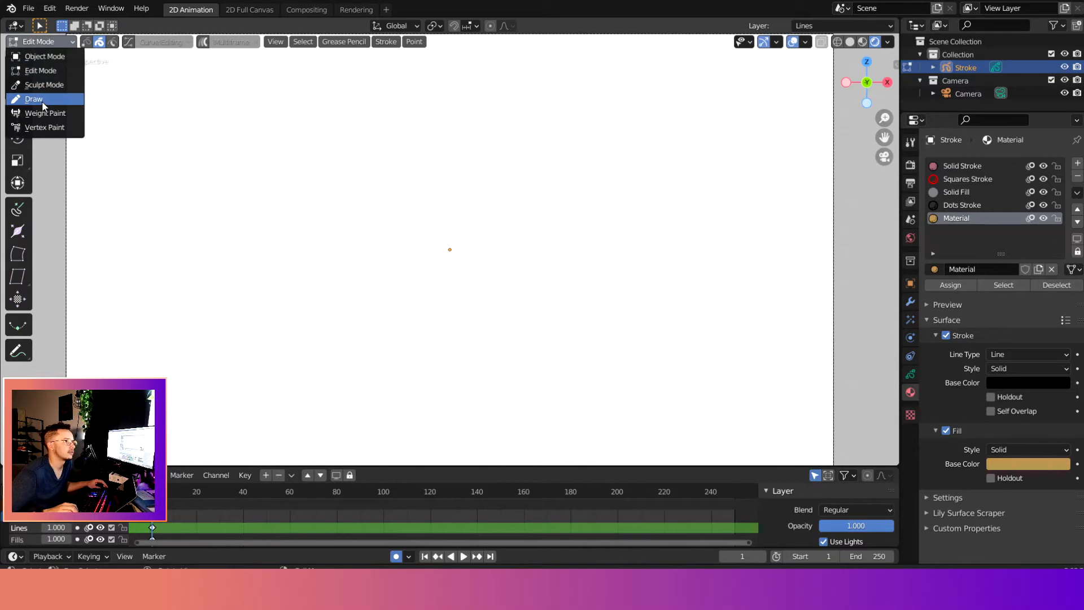
# Switch to Draw mode and draw a tan-filled box with a thick black outline
pyautogui.click(33, 98)
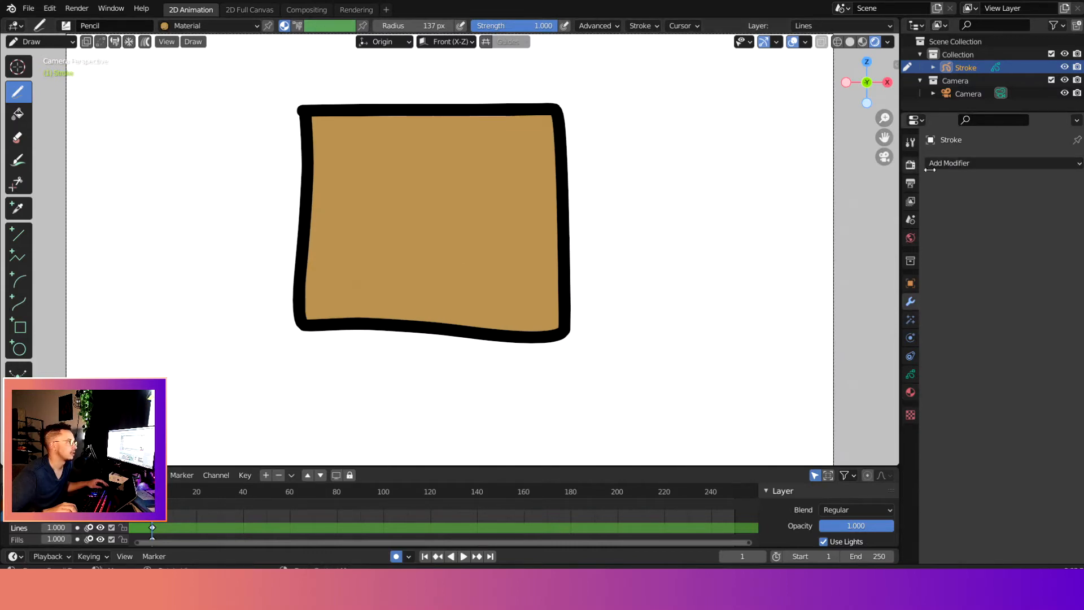
# Add a Rim effect in Visual Effects and drag its Offset to show a yellow rim
pyautogui.click(951, 162)
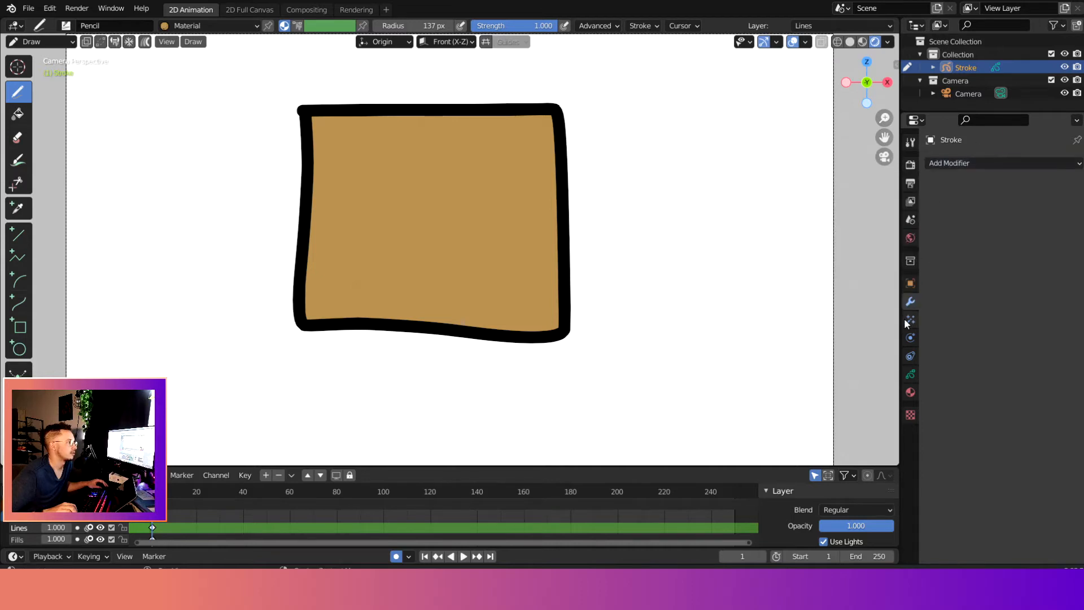
pyautogui.click(989, 163)
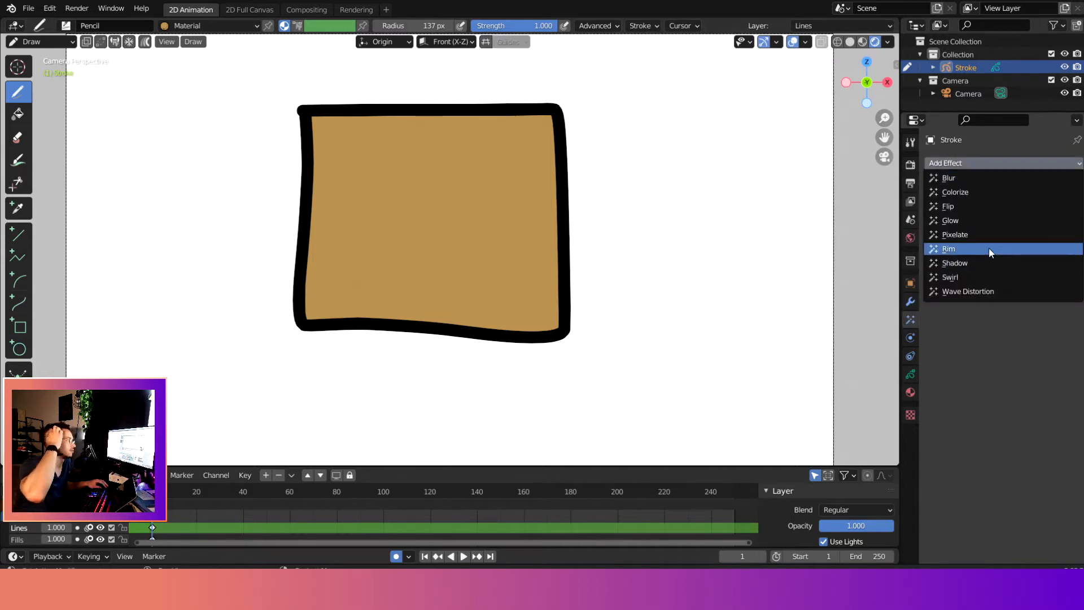
pyautogui.click(948, 248)
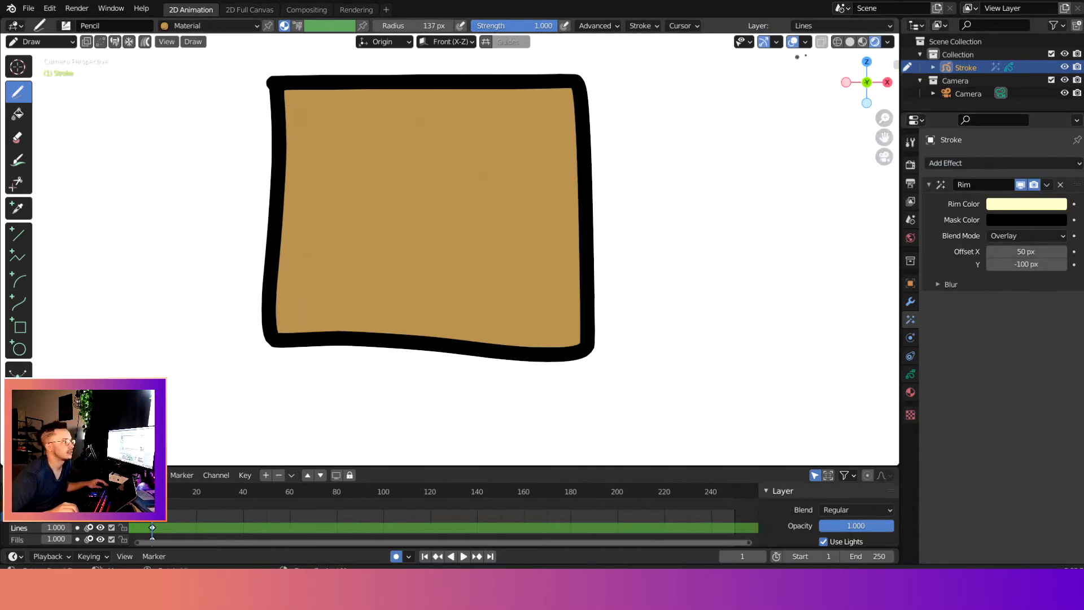
pyautogui.press('z')
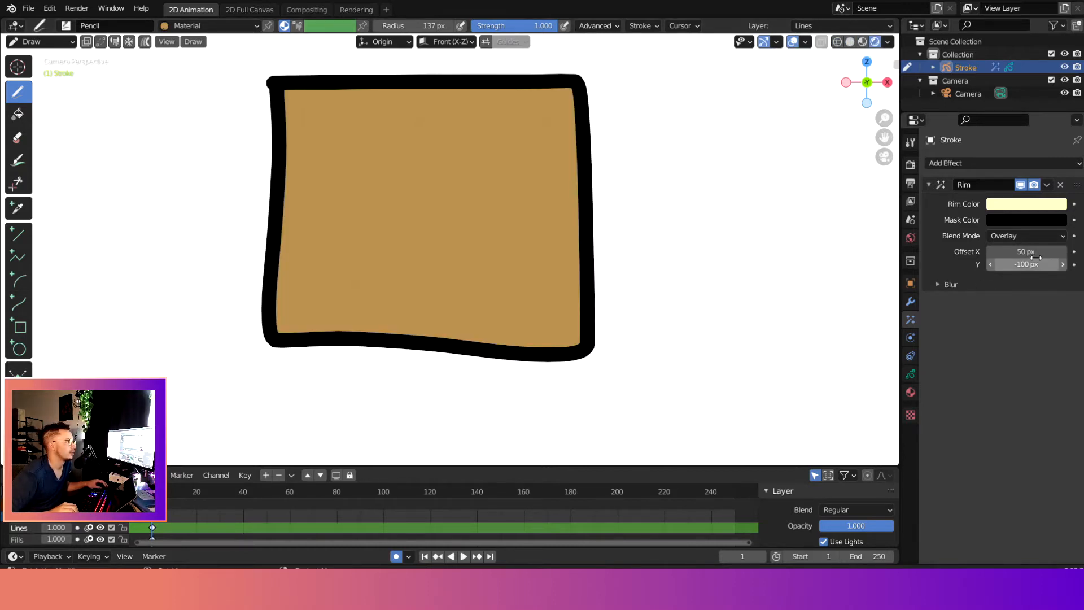
pyautogui.moveTo(1026, 250); pyautogui.dragTo(1051, 250)
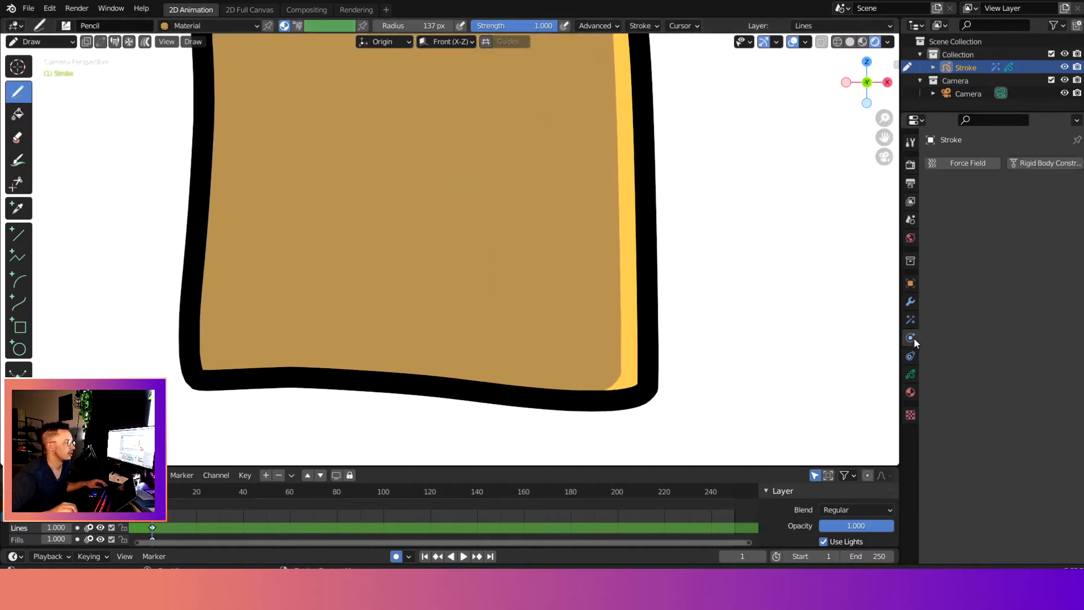
# Disable the box material's Stroke so the black outline disappears
pyautogui.click(911, 338)
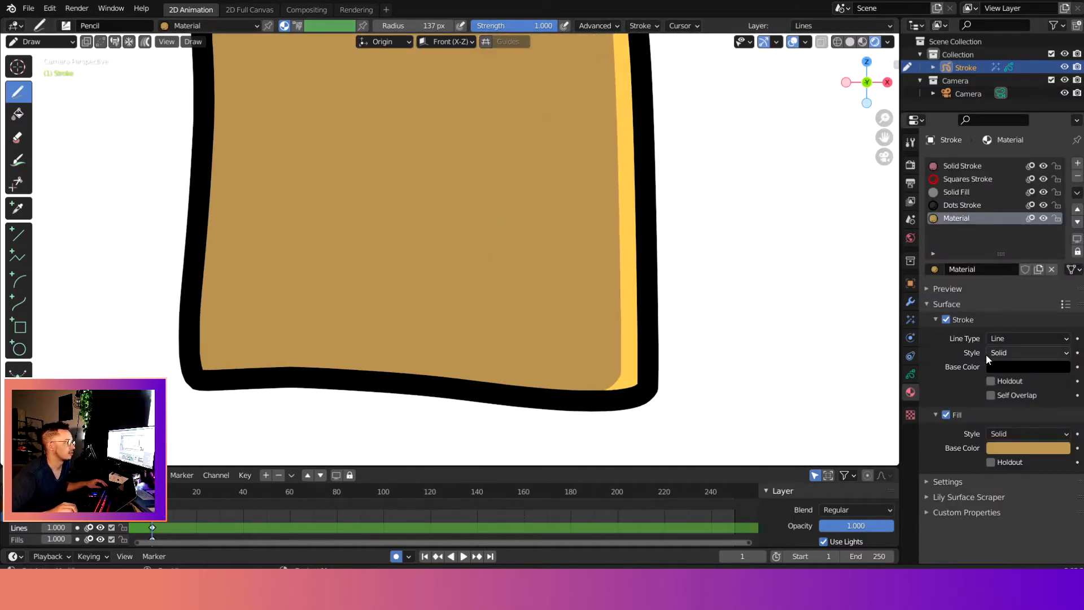
pyautogui.click(945, 318)
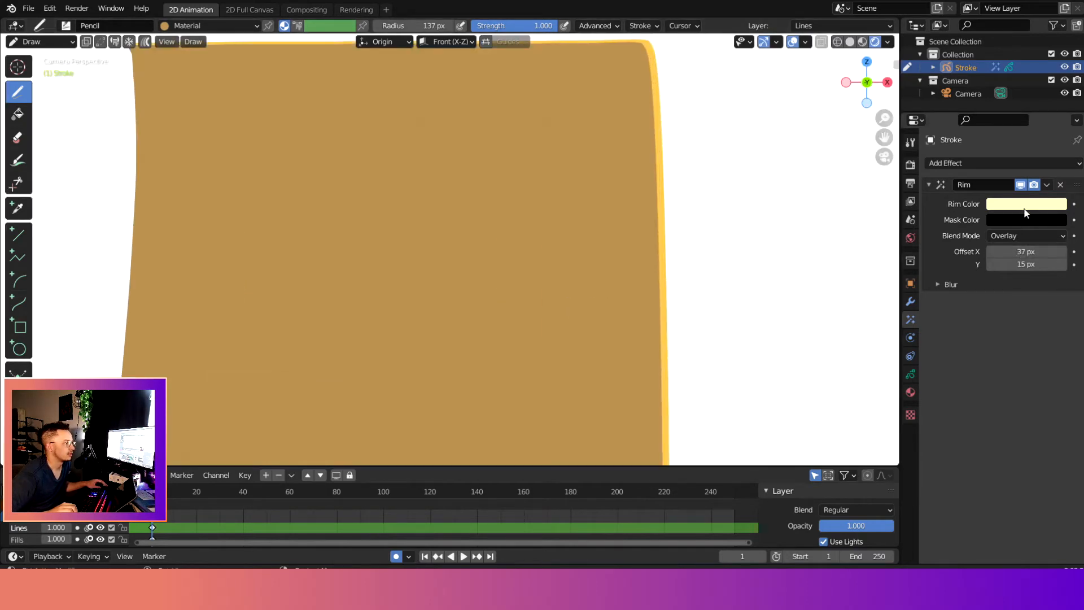
# Make the rim cyan with Add blending and set the world background to dark blue
pyautogui.click(1026, 204)
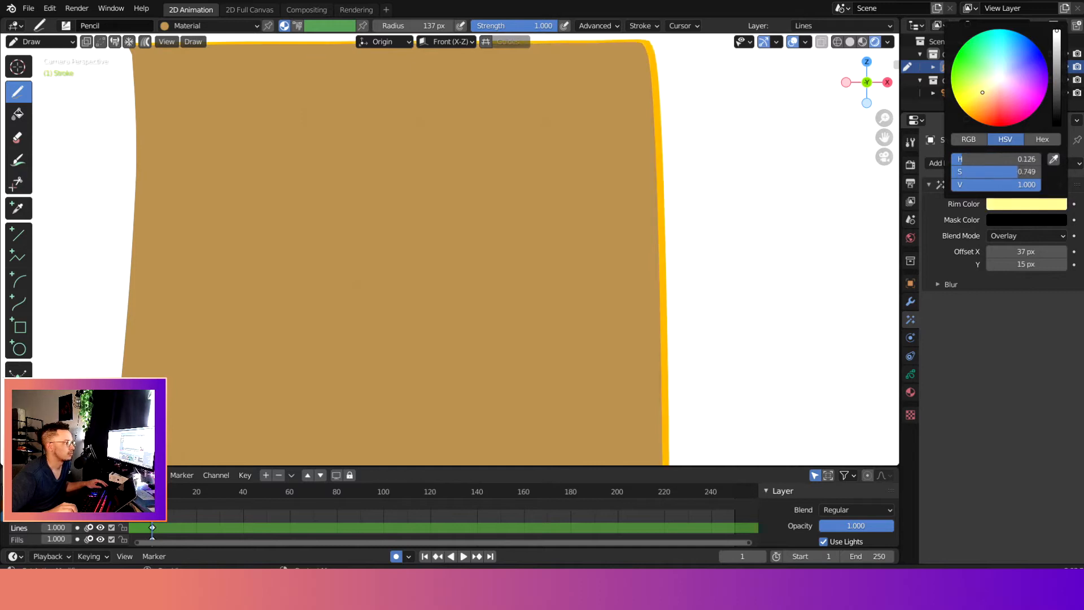
pyautogui.click(1004, 79)
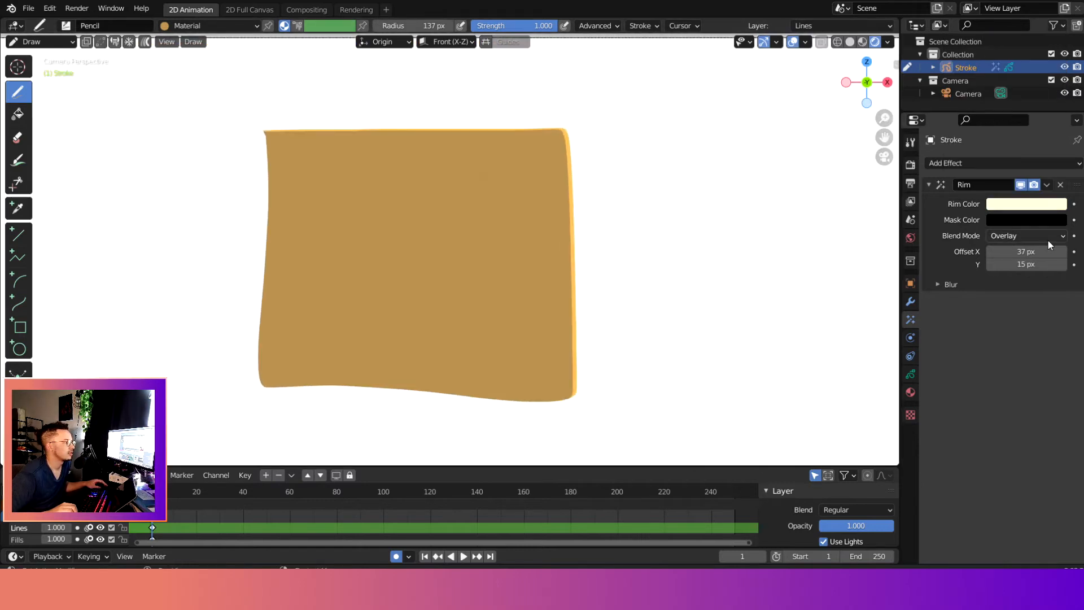
pyautogui.click(1025, 235)
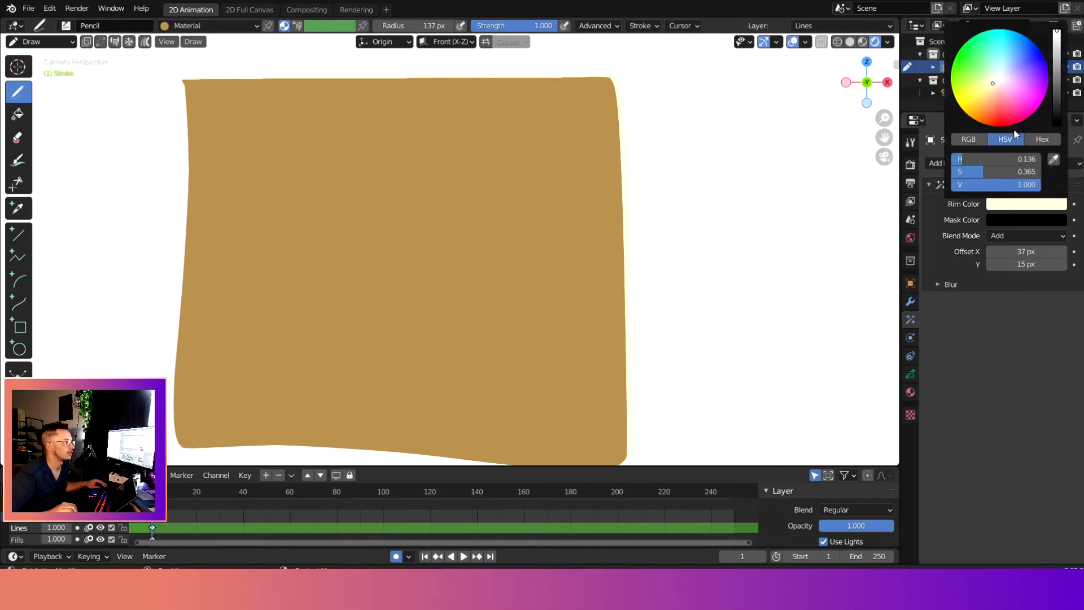
pyautogui.click(1013, 96)
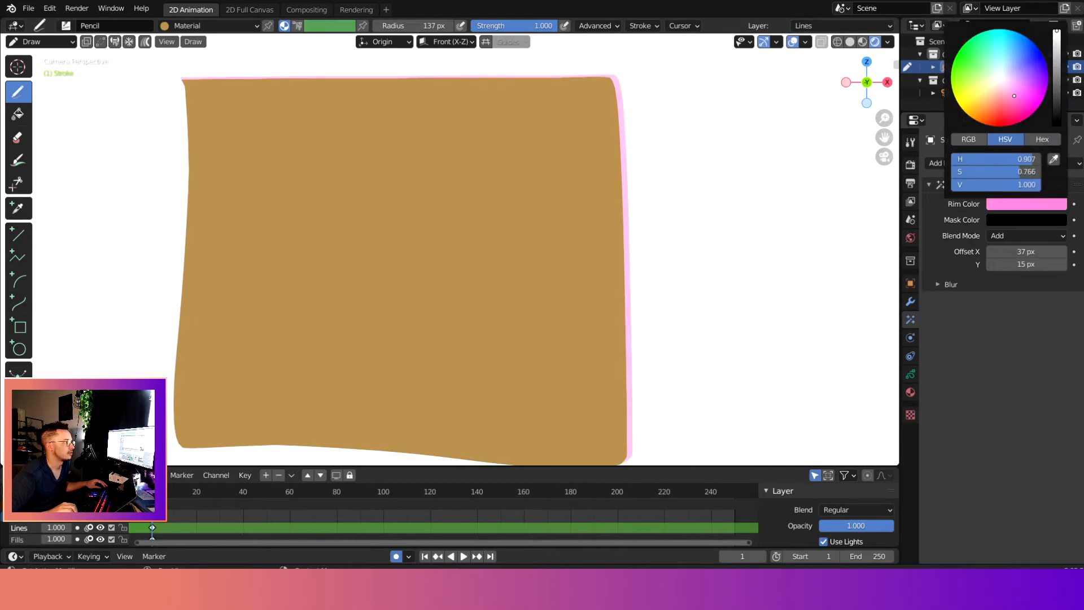
pyautogui.click(998, 39)
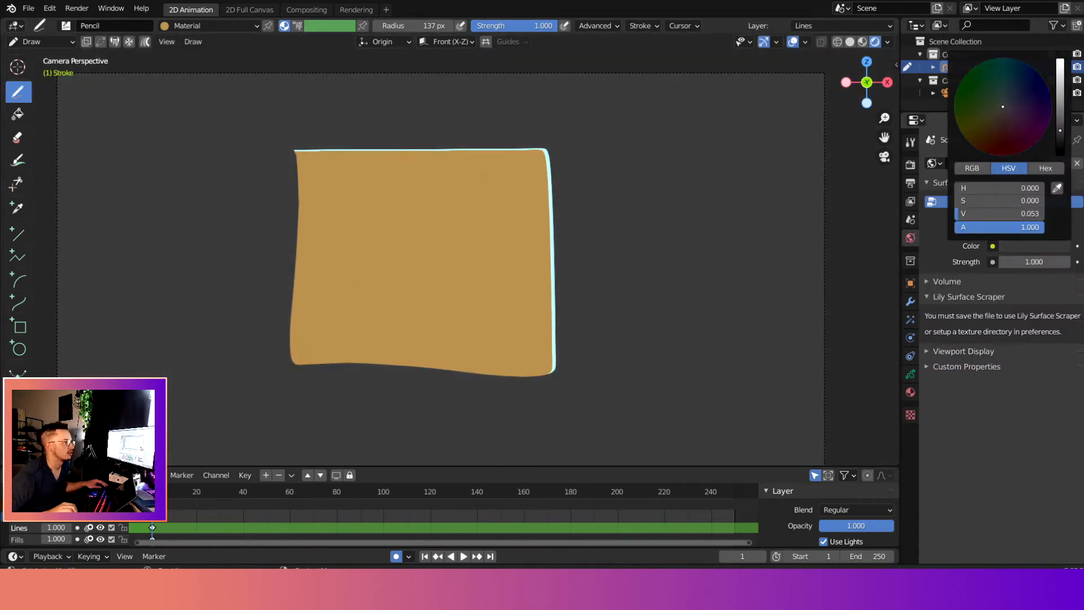
pyautogui.moveTo(1056, 123)
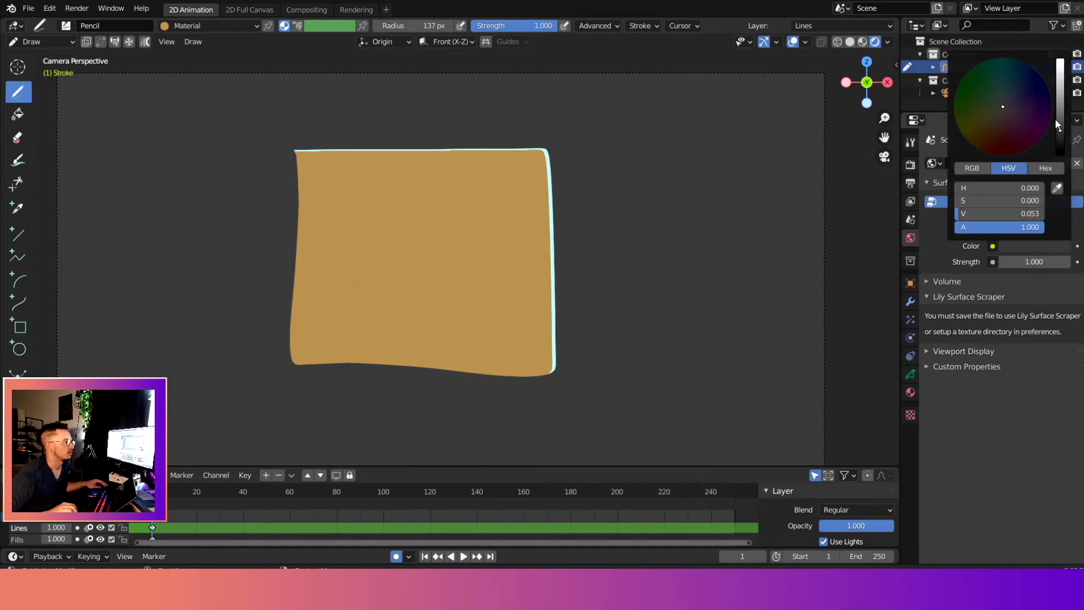
pyautogui.click(1014, 97)
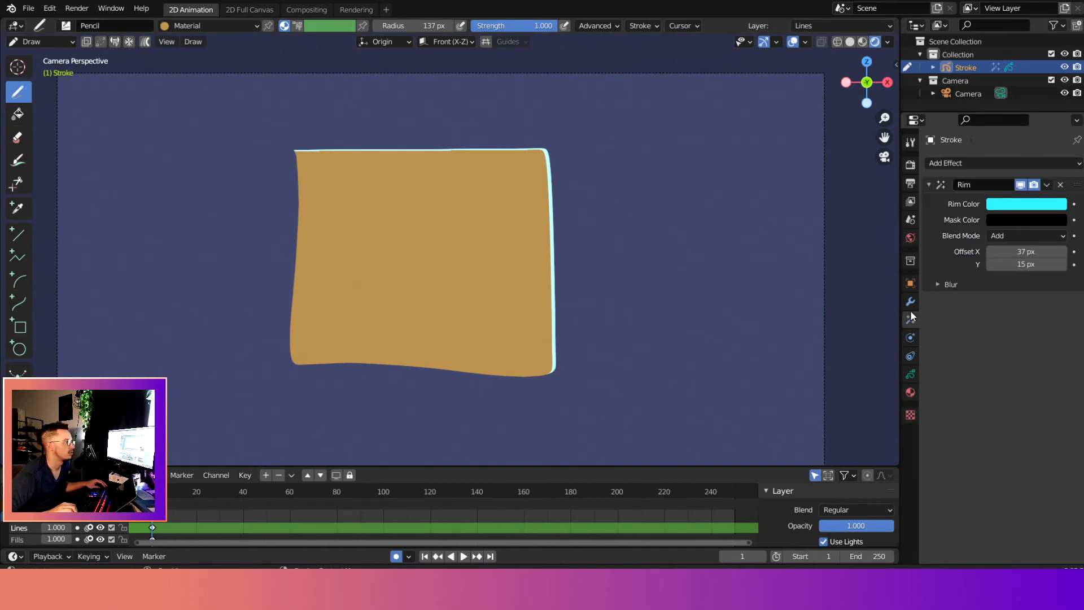
# Set the rim to Multiply with a tan colour and widen Offset to about 177/166 px
pyautogui.click(1026, 204)
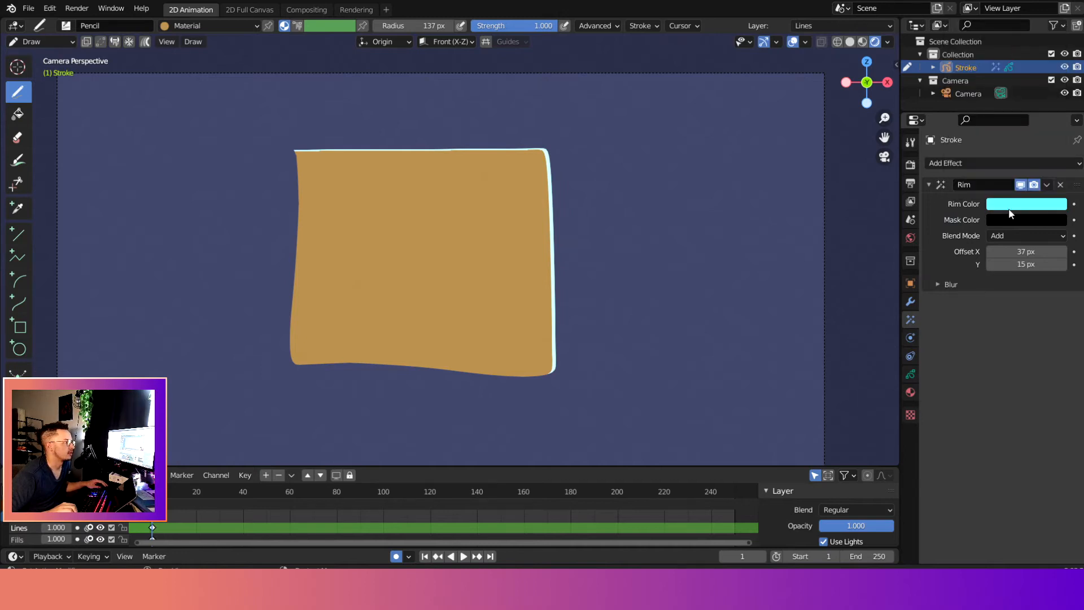
pyautogui.click(1026, 235)
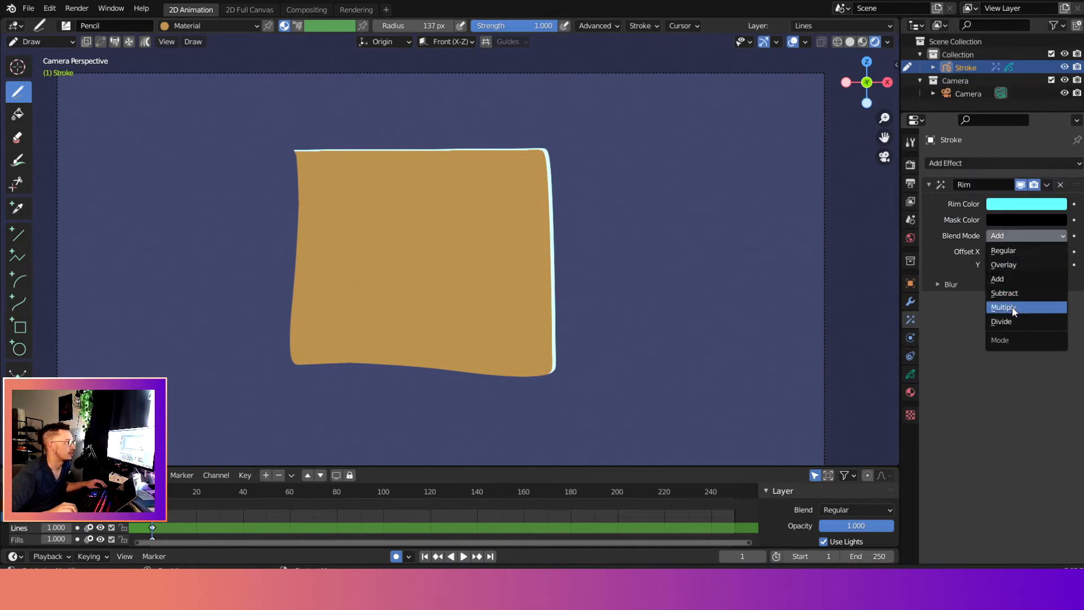
pyautogui.click(1005, 293)
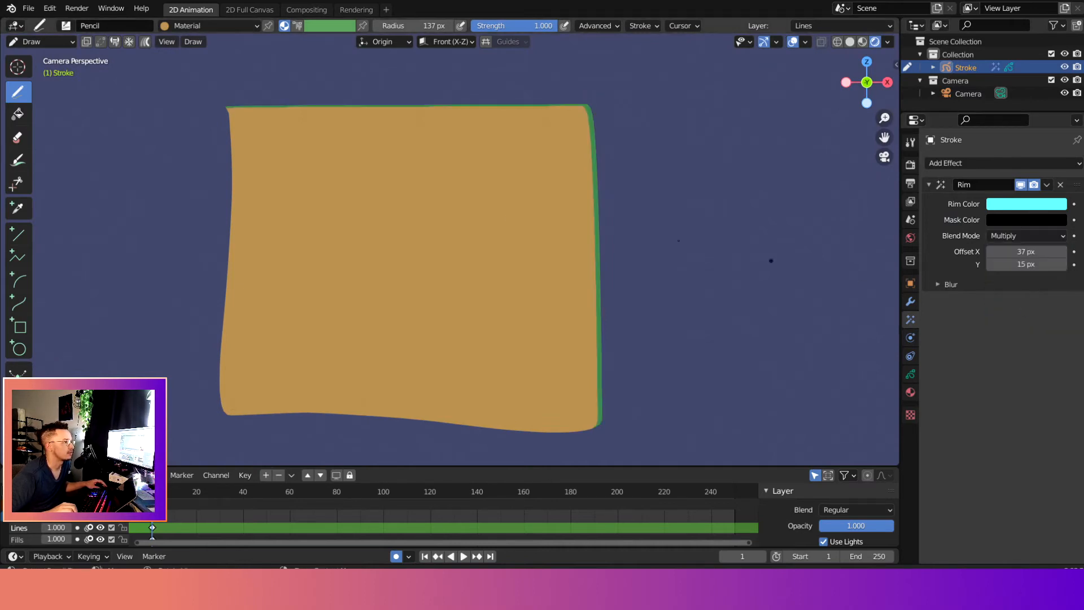
pyautogui.click(1026, 203)
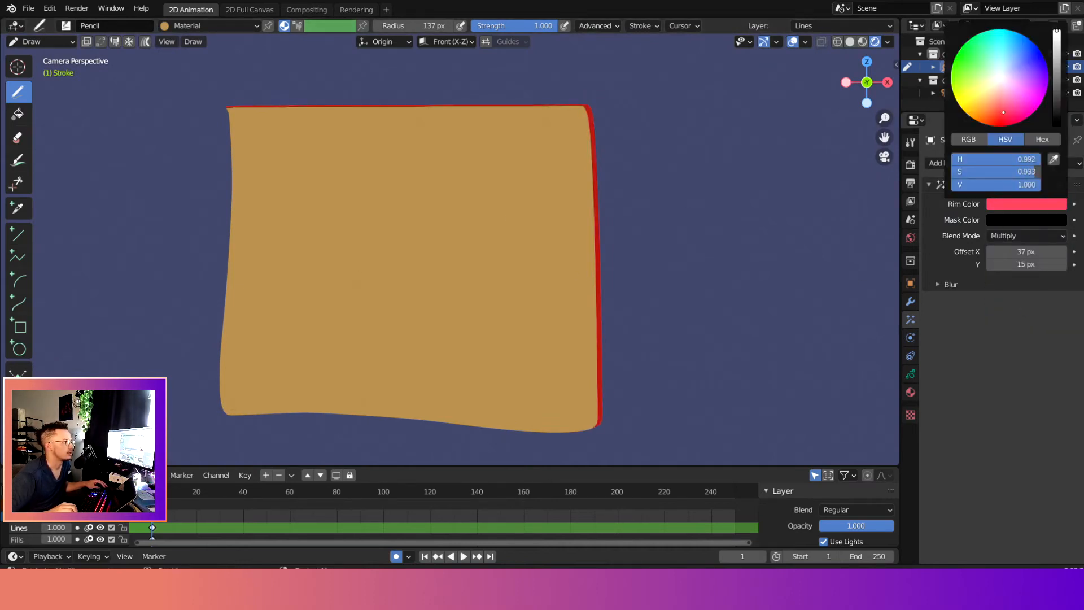
pyautogui.click(1024, 56)
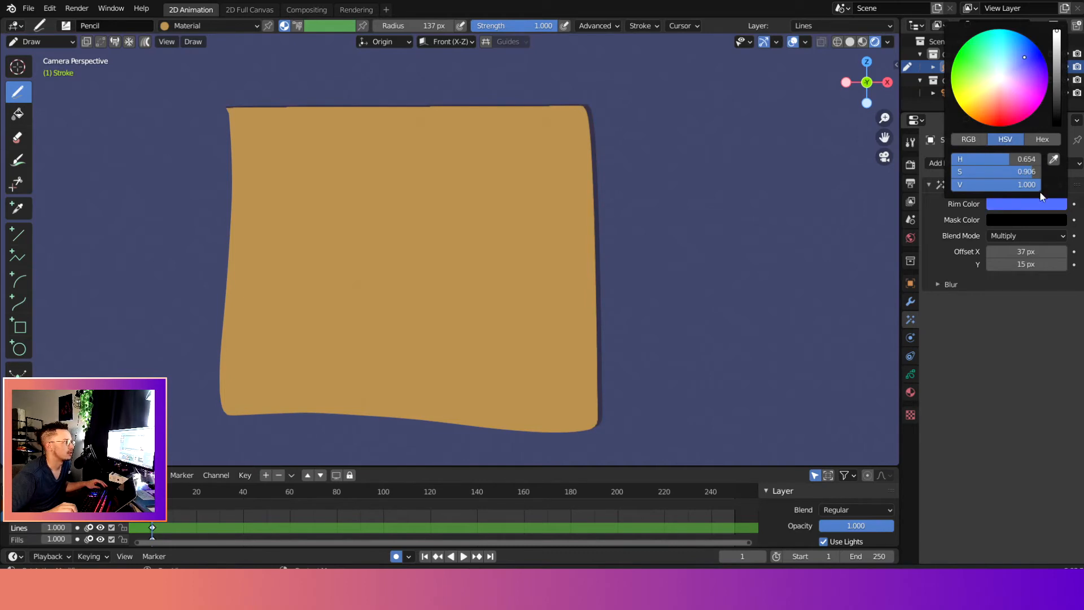
pyautogui.click(1027, 203)
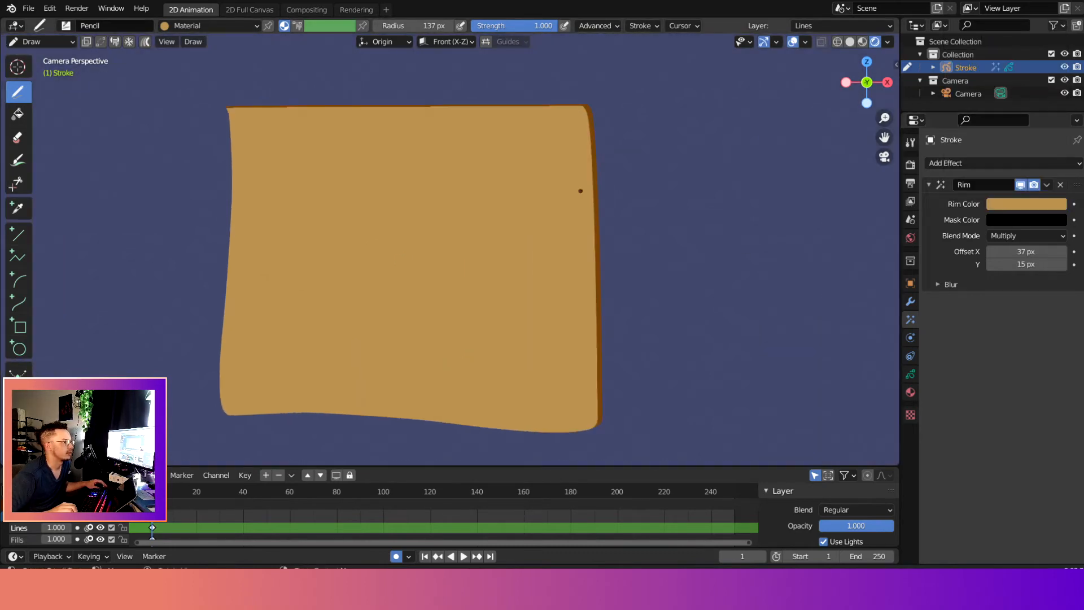
pyautogui.moveTo(1003, 251); pyautogui.dragTo(1029, 251)
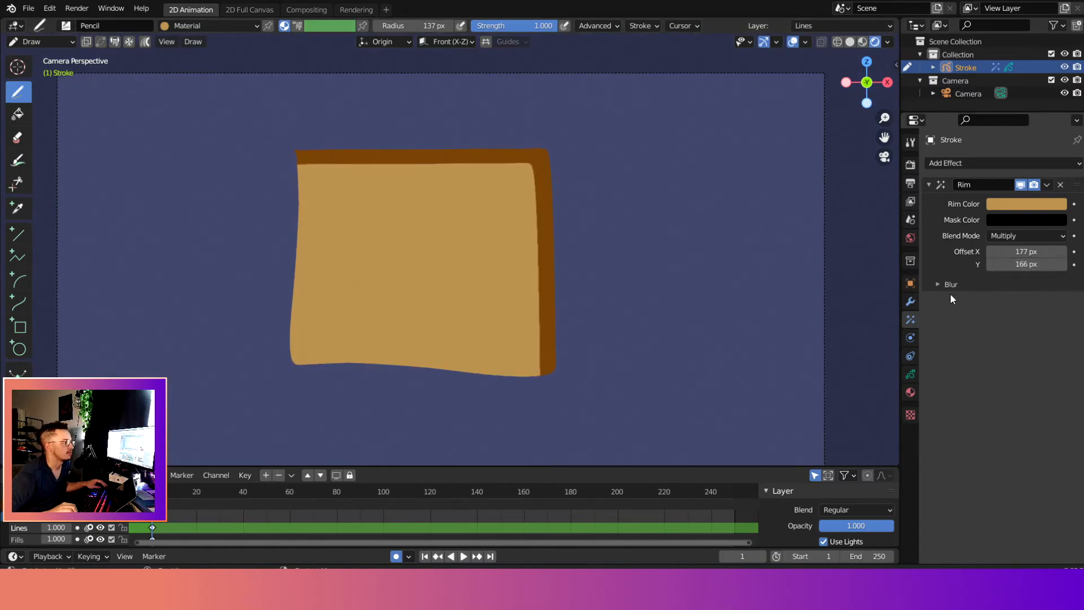
# Expand the rim's Blur panel and set Blur X 90 px, Y 0 px, Samples 9
pyautogui.click(937, 284)
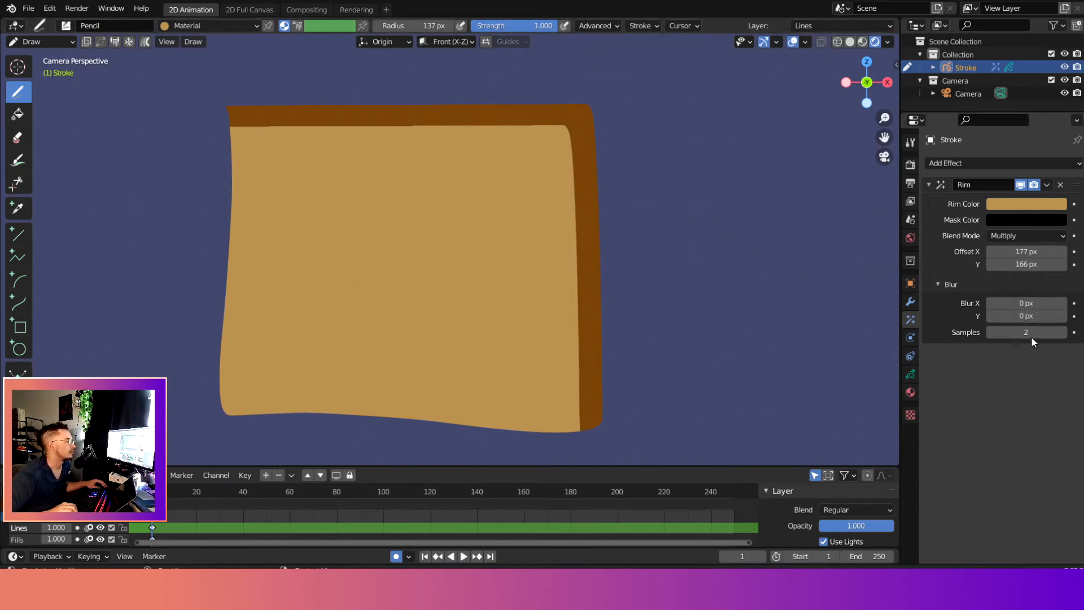
pyautogui.moveTo(1026, 302); pyautogui.dragTo(1027, 302)
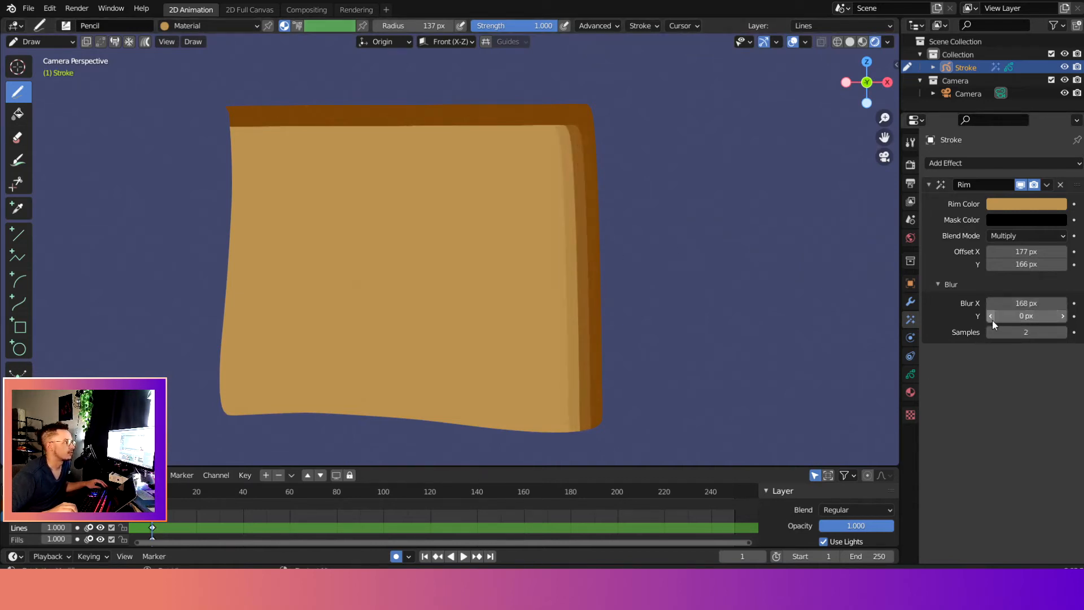
pyautogui.write('20')
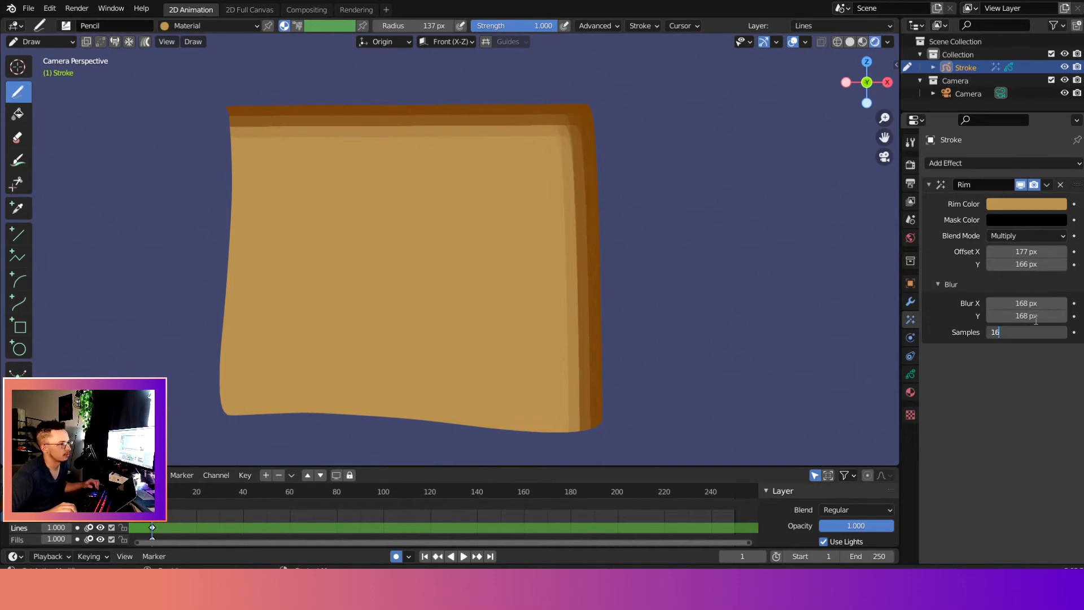
pyautogui.click(1055, 332)
pyautogui.write('9')
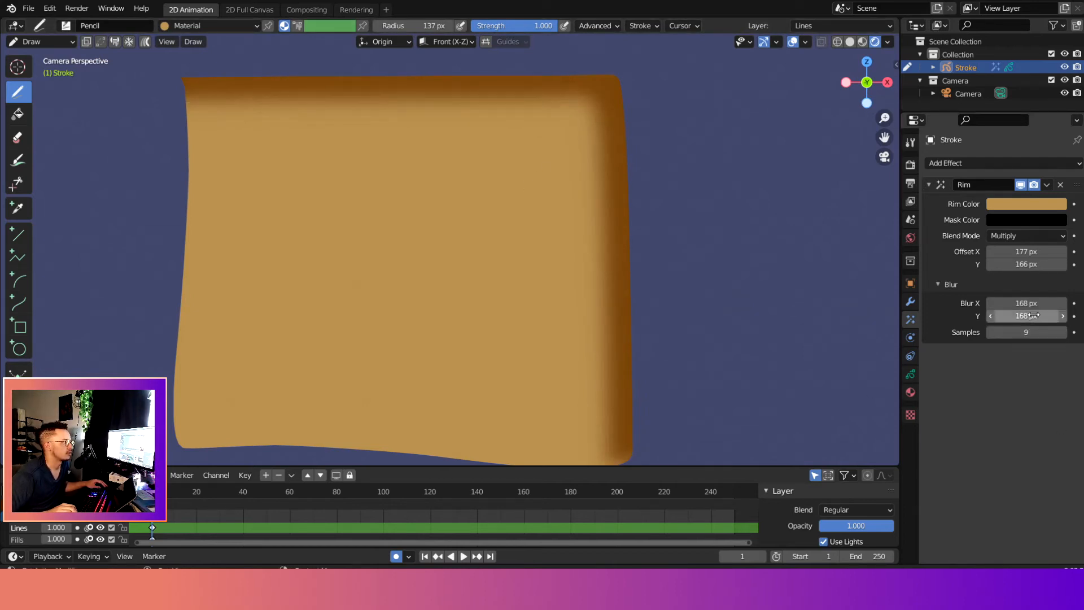
pyautogui.moveTo(1026, 303); pyautogui.dragTo(1030, 303)
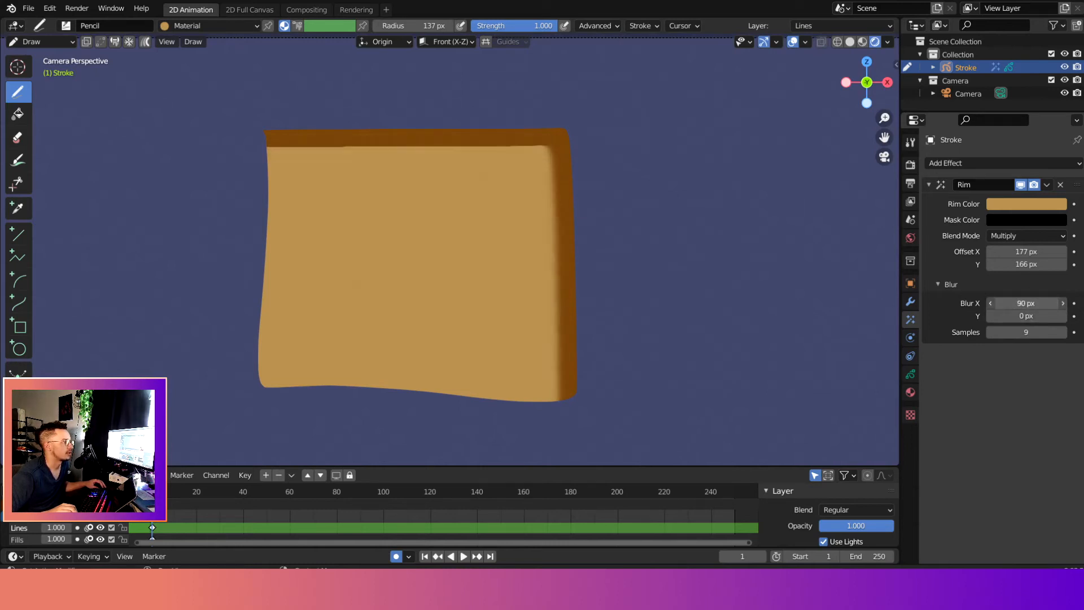
# Switch the rim Blend Mode to a lighter mode so the top and right edges turn pale
pyautogui.click(1026, 235)
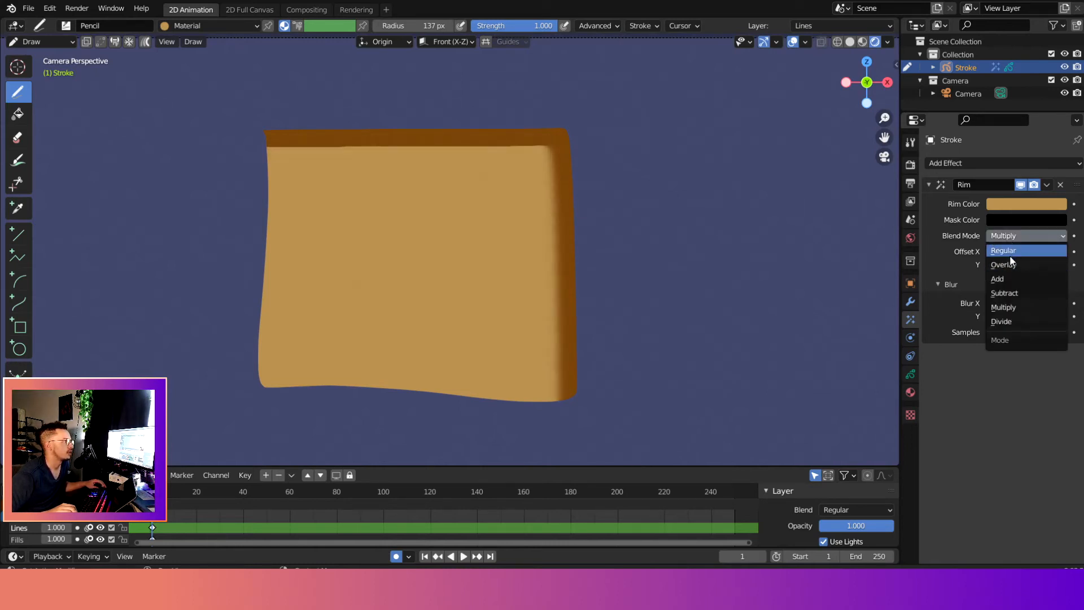
pyautogui.moveTo(1026, 264)
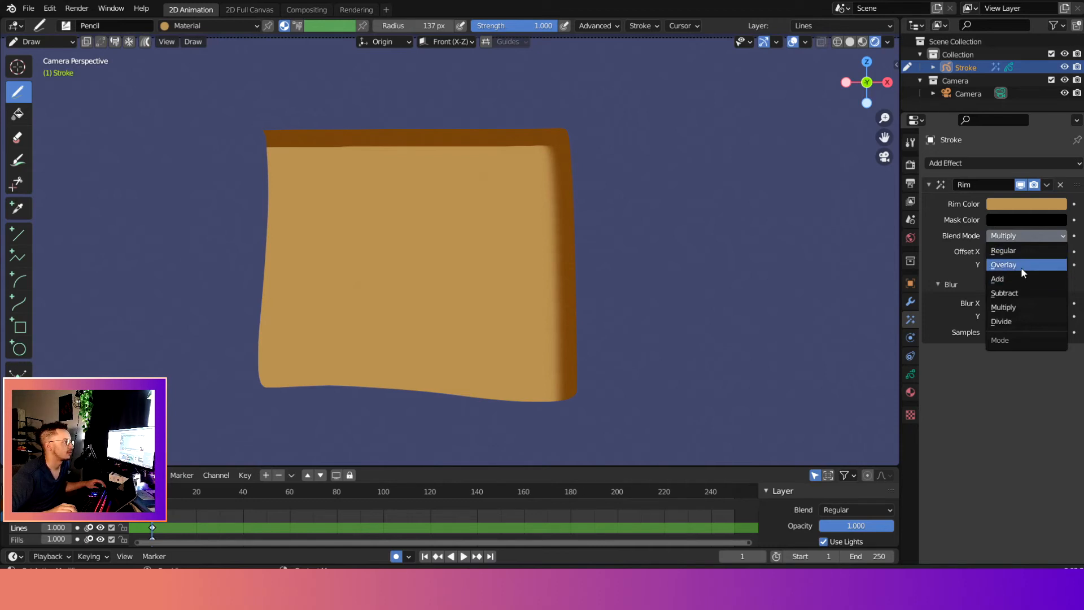
pyautogui.click(997, 279)
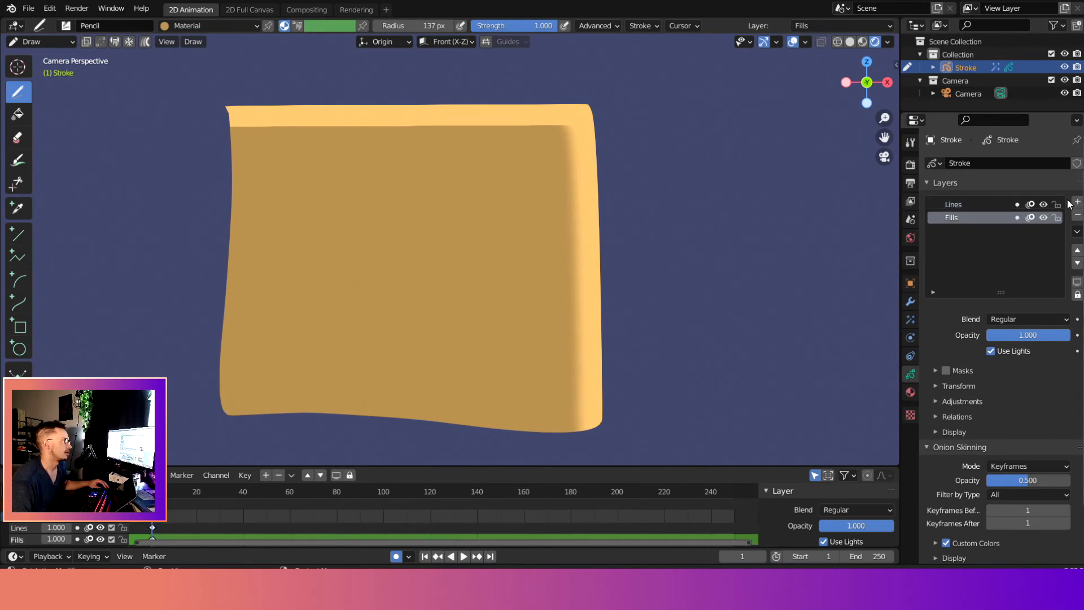
# Add a new layer named 'overlay' and set its blending to Add
pyautogui.click(1075, 201)
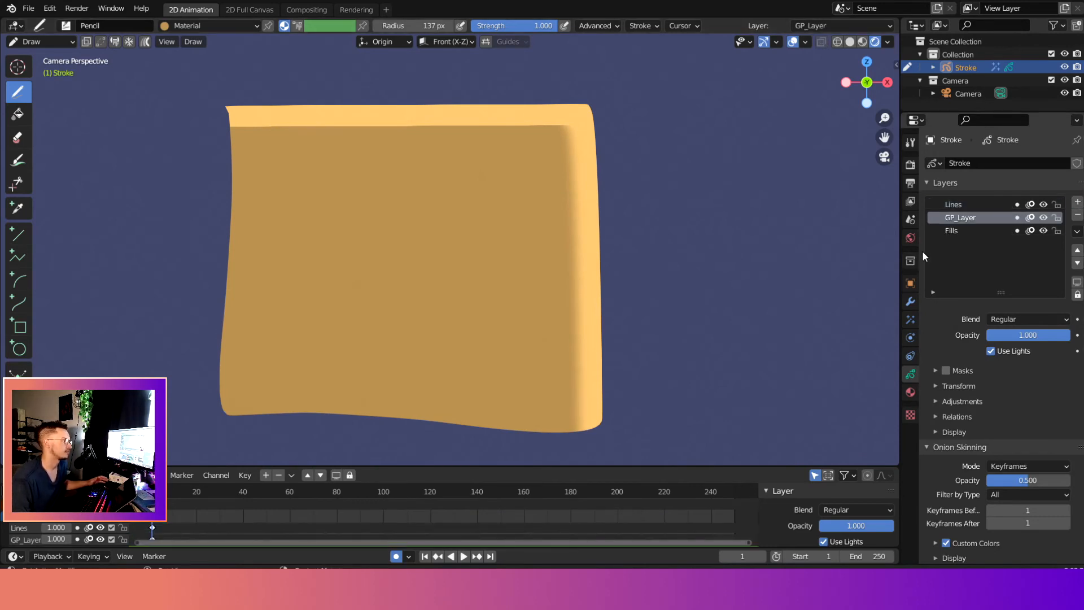
pyautogui.moveTo(970, 238)
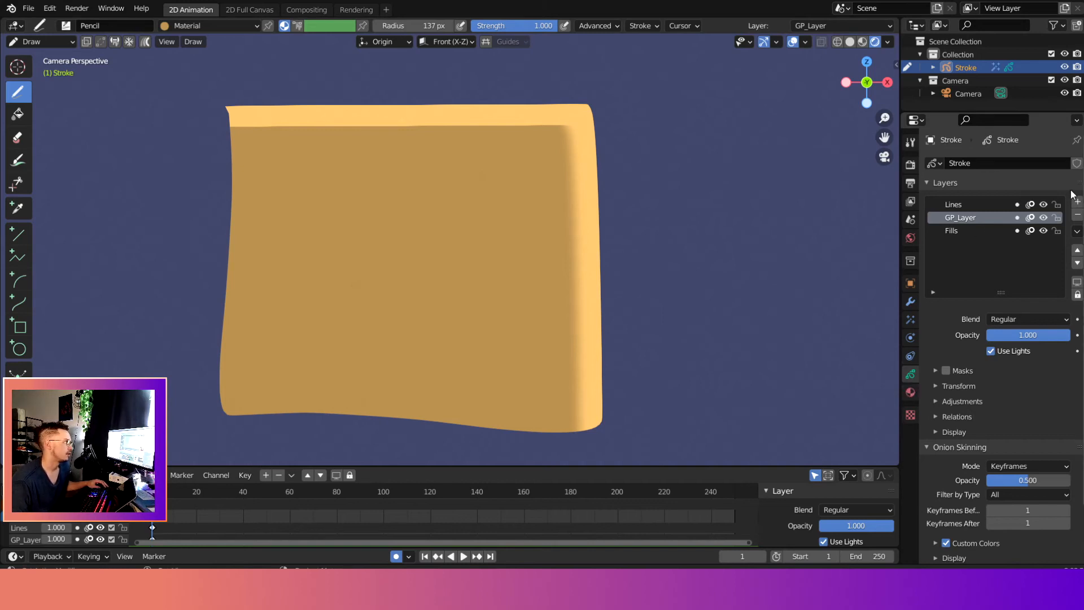
pyautogui.doubleClick(960, 218)
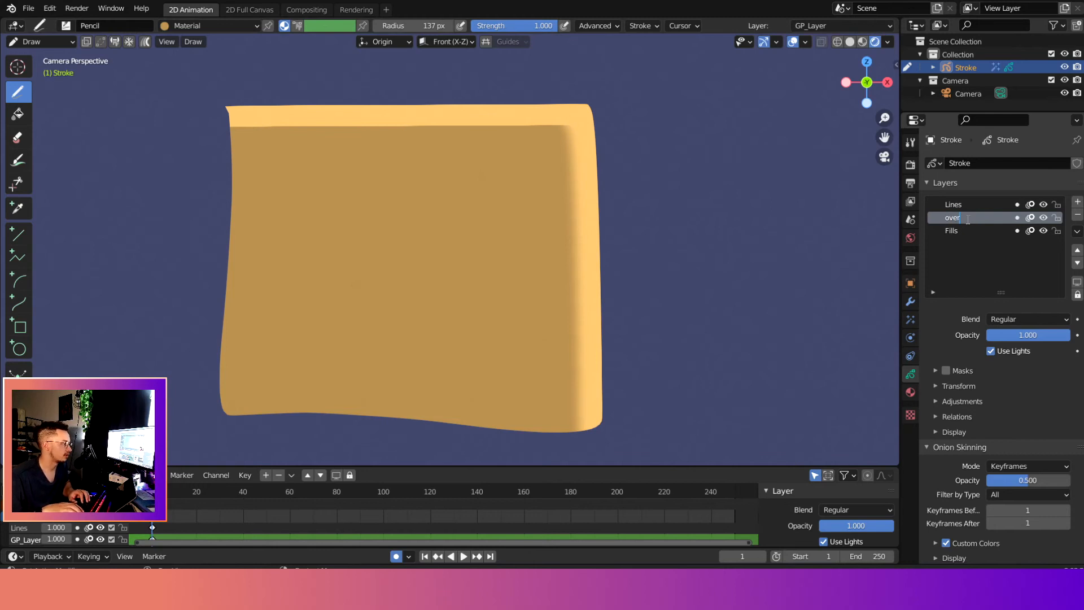
pyautogui.write('overlay')
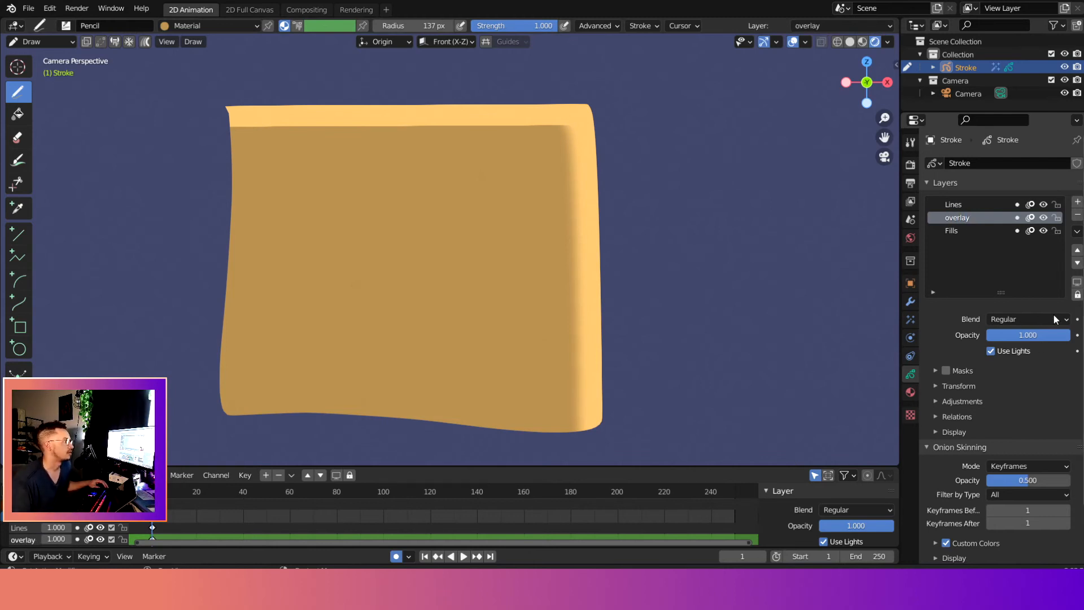
pyautogui.click(1027, 318)
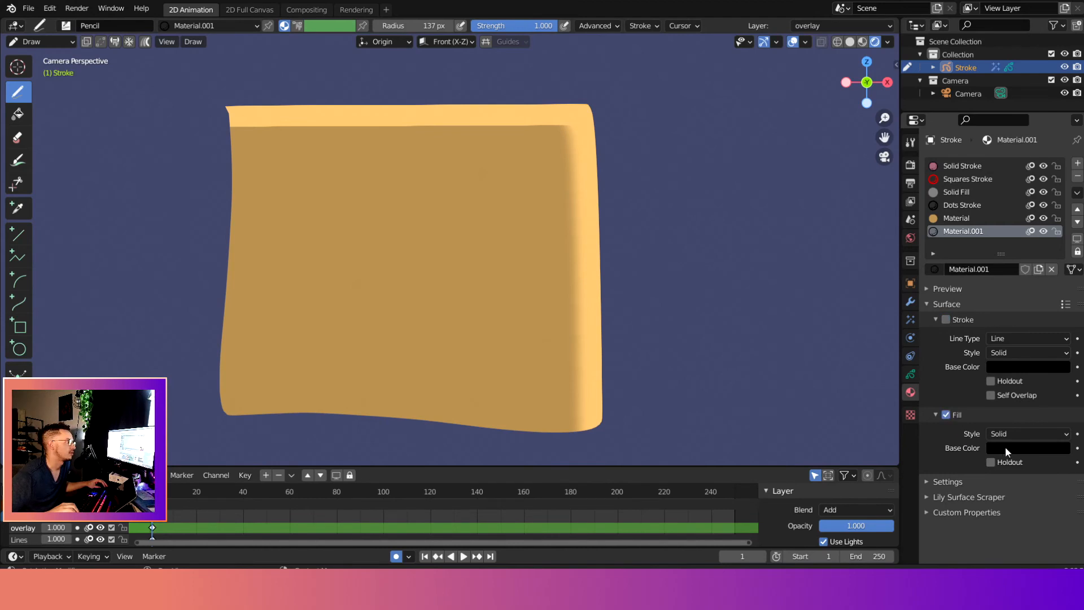
# Paint pale yellow-green light shapes over the box's lower edge on the overlay layer
pyautogui.click(1027, 447)
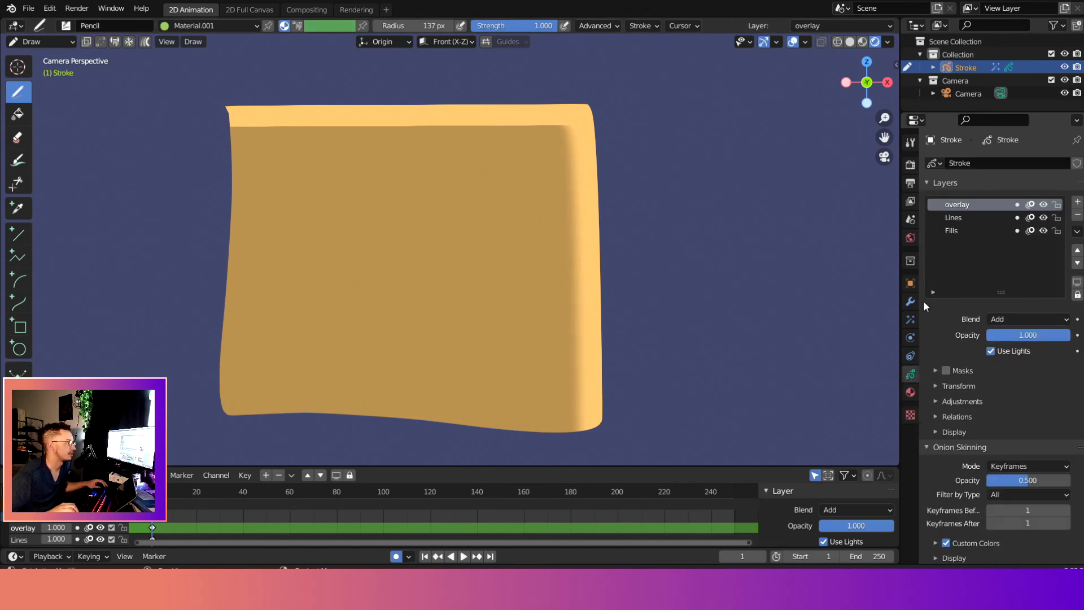
pyautogui.moveTo(623, 187); pyautogui.dragTo(601, 359)
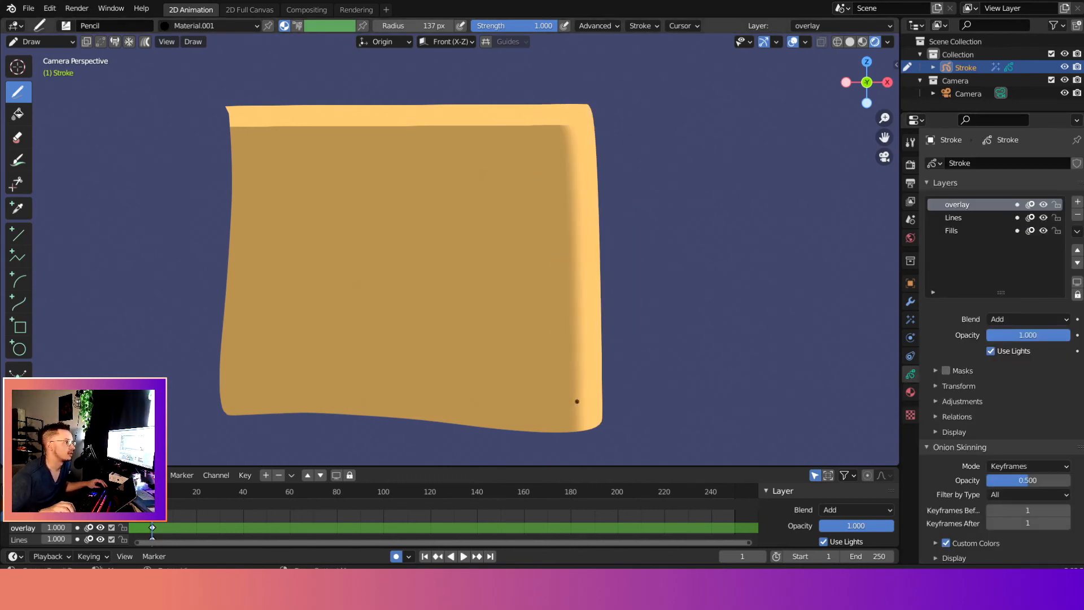
pyautogui.moveTo(428, 412); pyautogui.dragTo(643, 414)
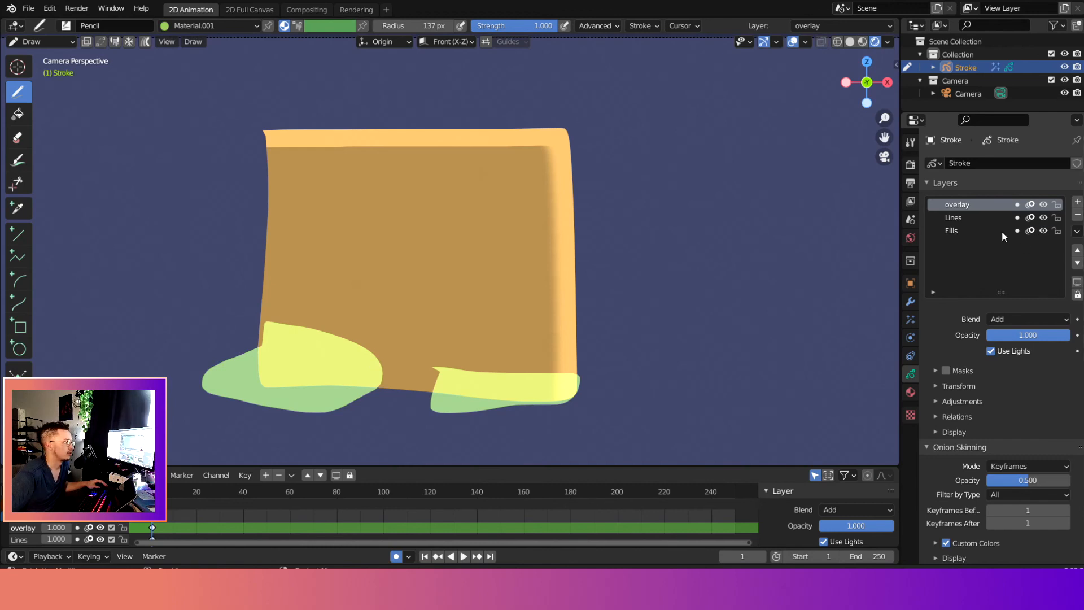
pyautogui.rightClick(1002, 235)
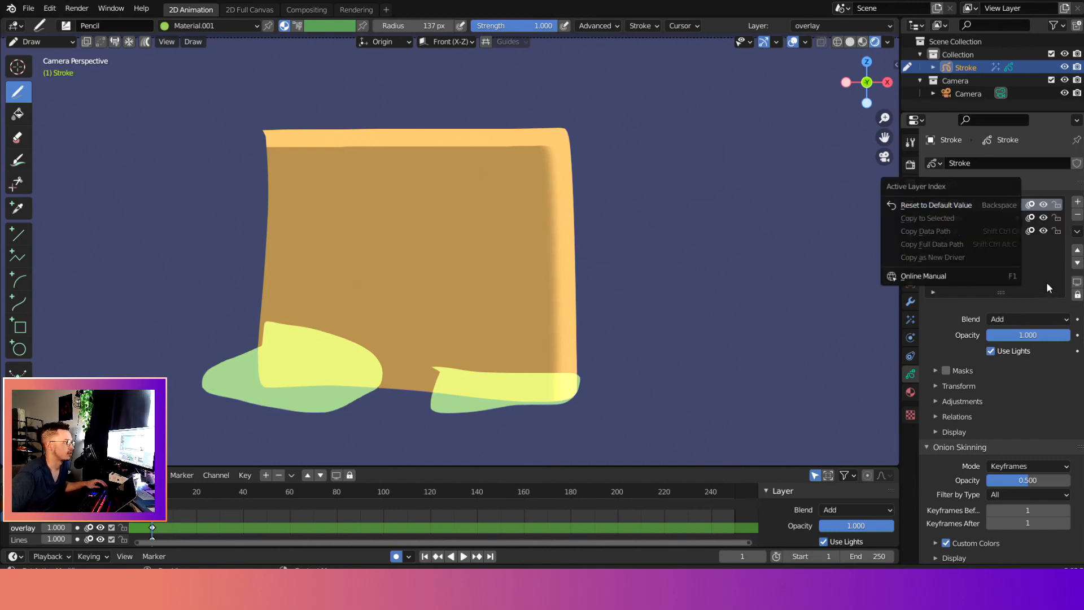